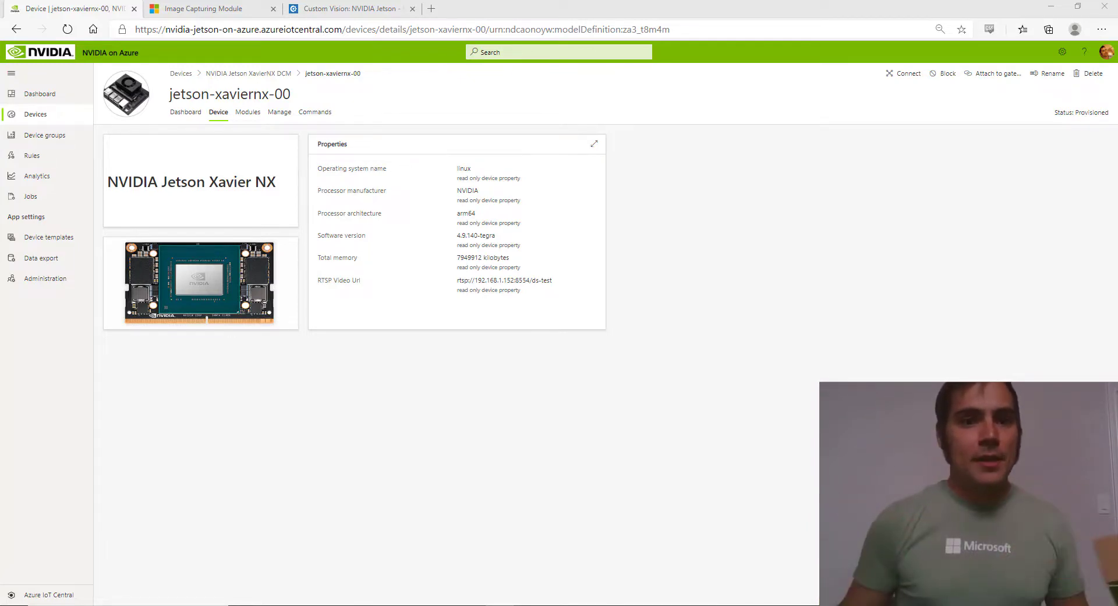
mouse_move(516, 219)
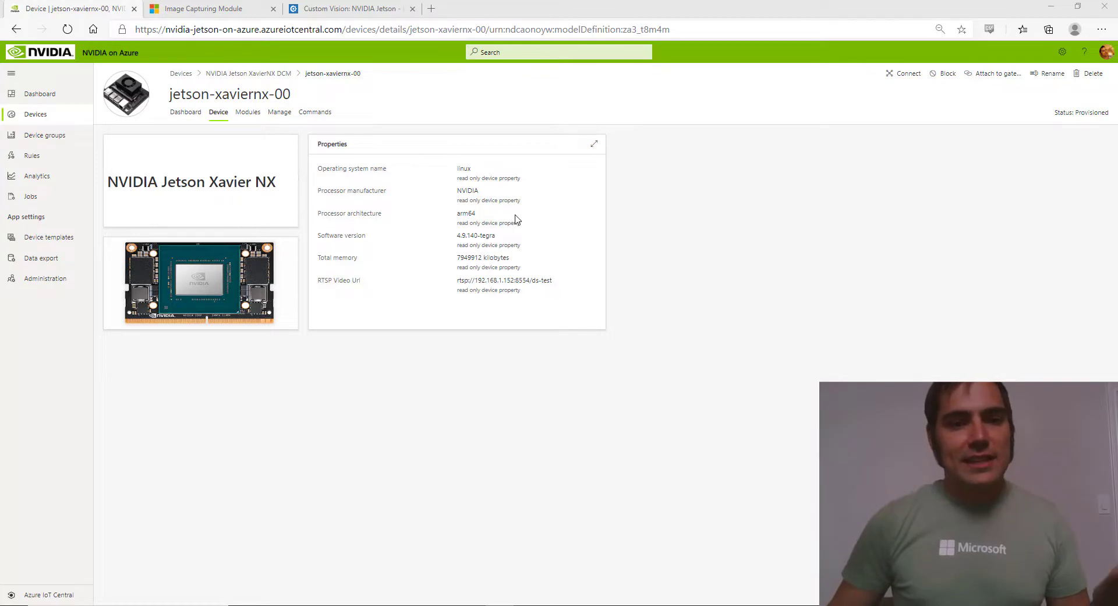
- Show the jetson-xaviernx-00 Dashboard with detection, system status and health charts
click(185, 112)
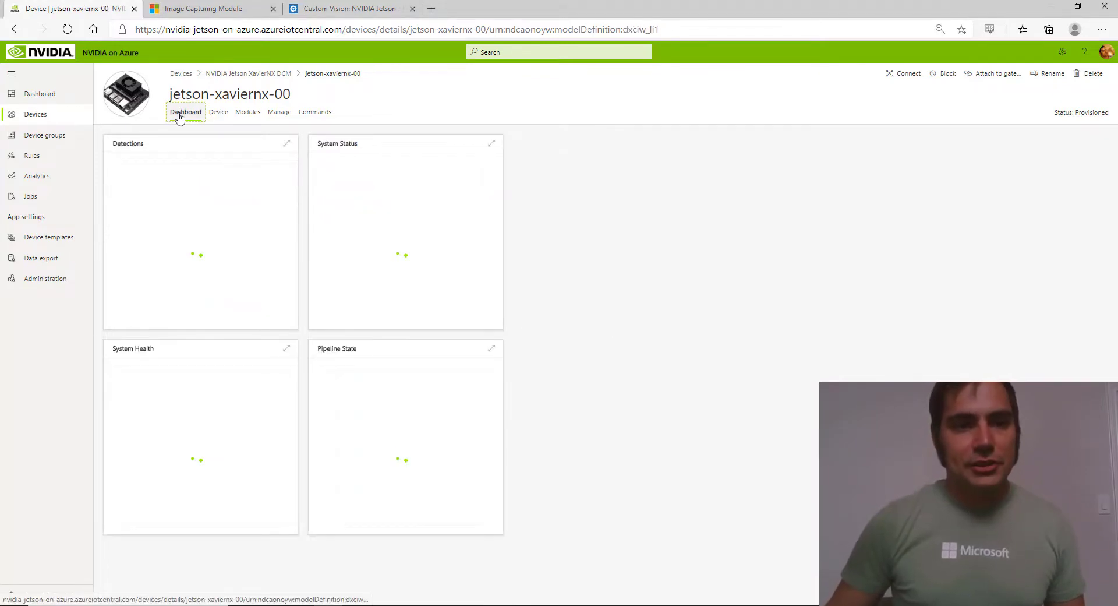
click(185, 112)
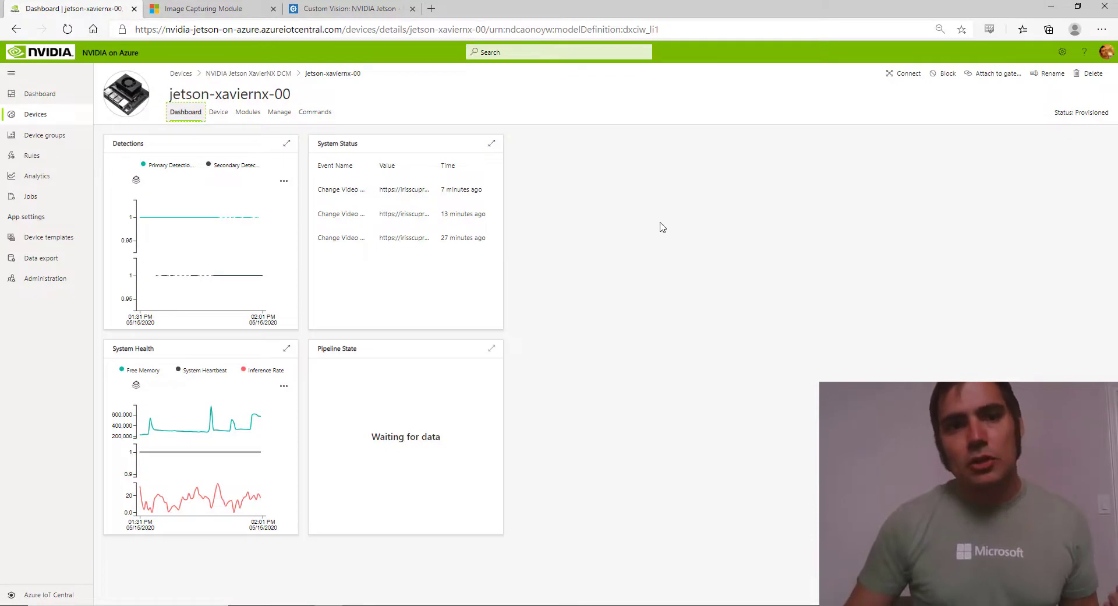
mouse_move(247, 112)
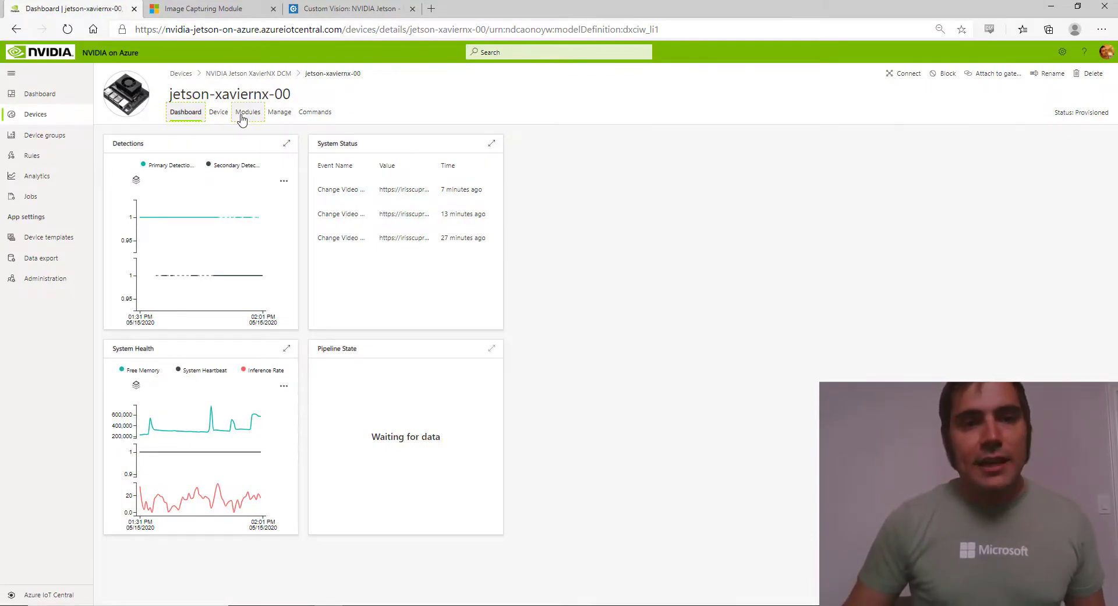
- Show the Modules list for jetson-xaviernx-00 with seven modules running
click(247, 112)
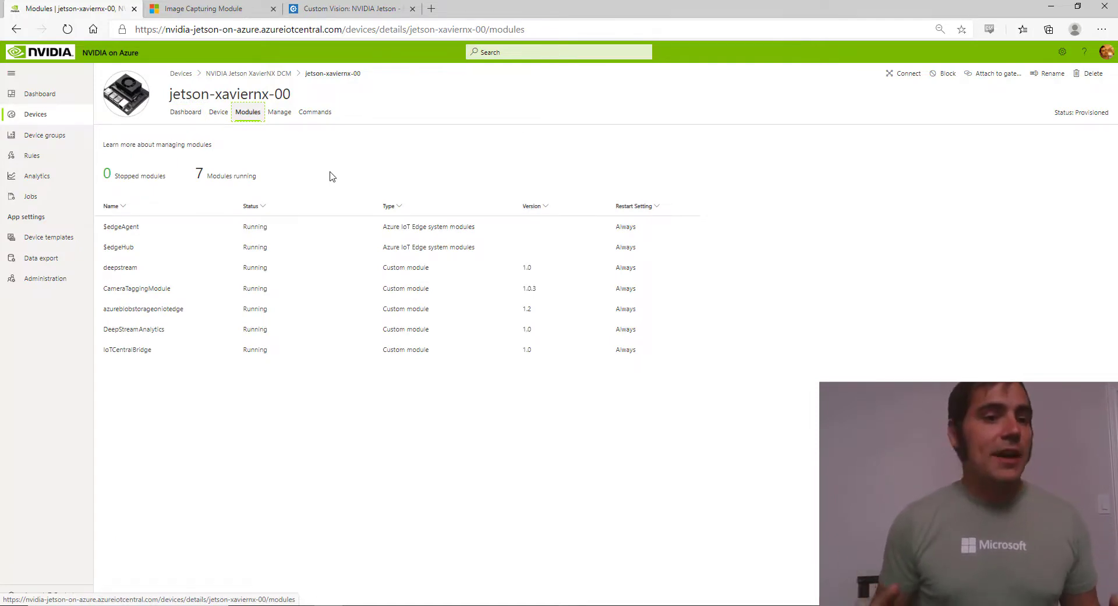
mouse_move(143, 322)
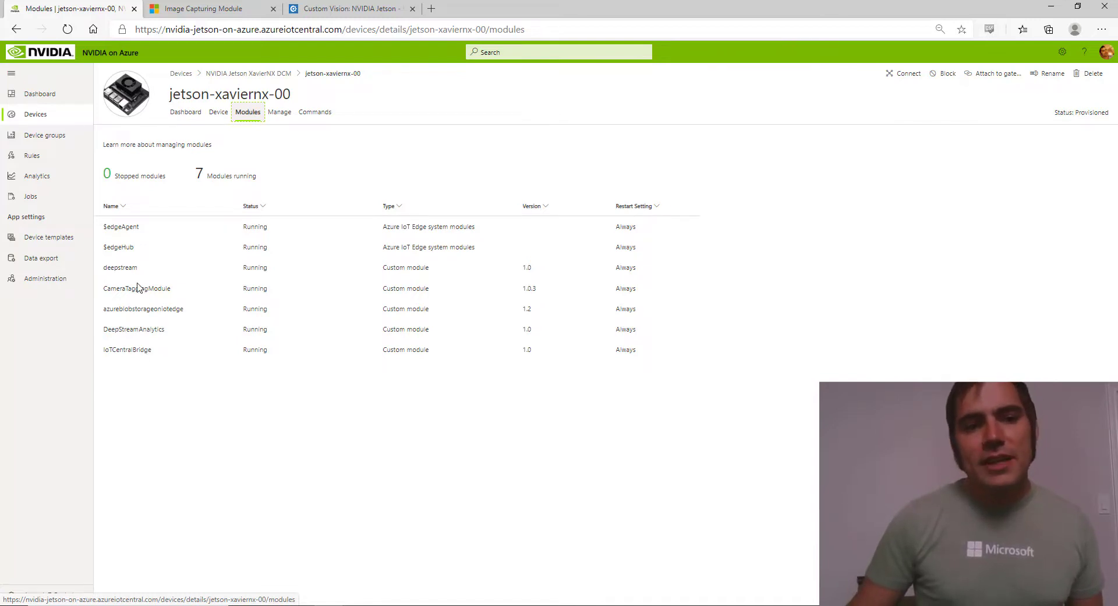
mouse_move(135, 284)
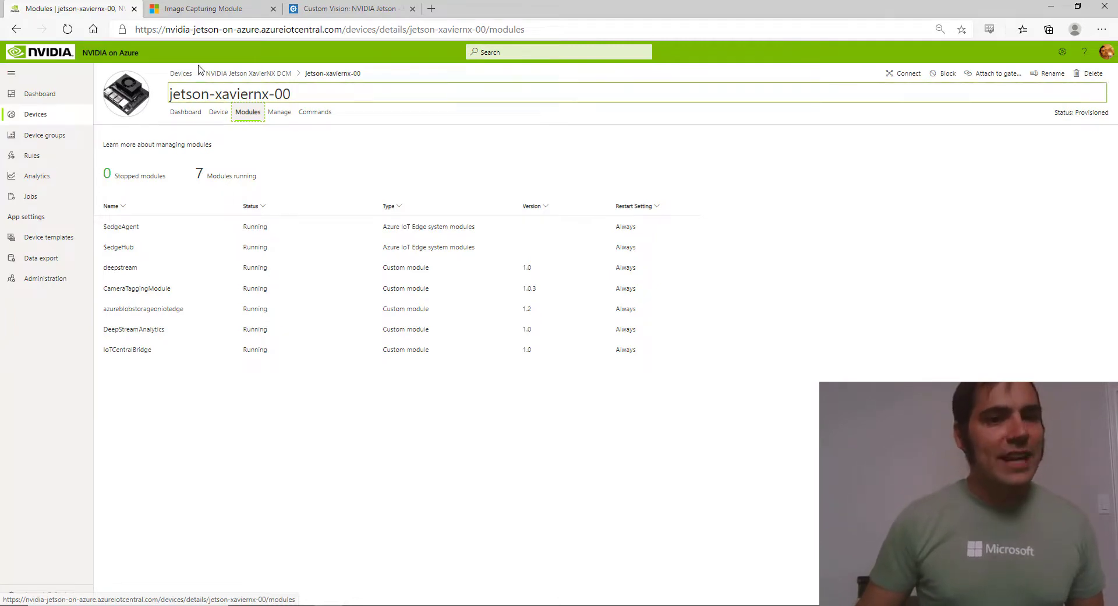
- Capture a snapshot of the living-room feed showing a person and a cat
click(207, 8)
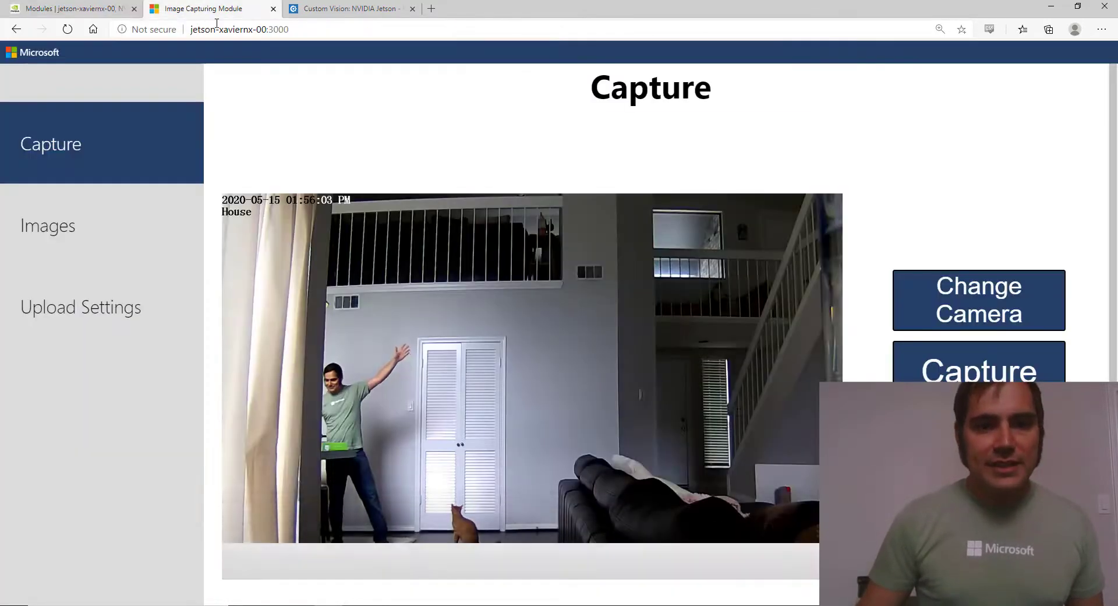
click(979, 370)
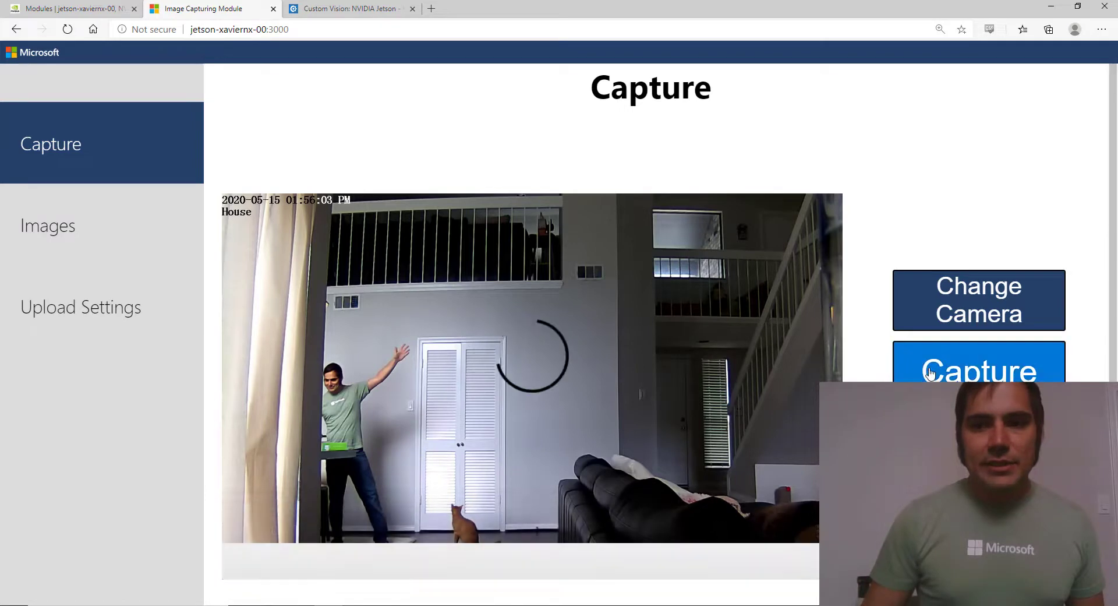
click(80, 306)
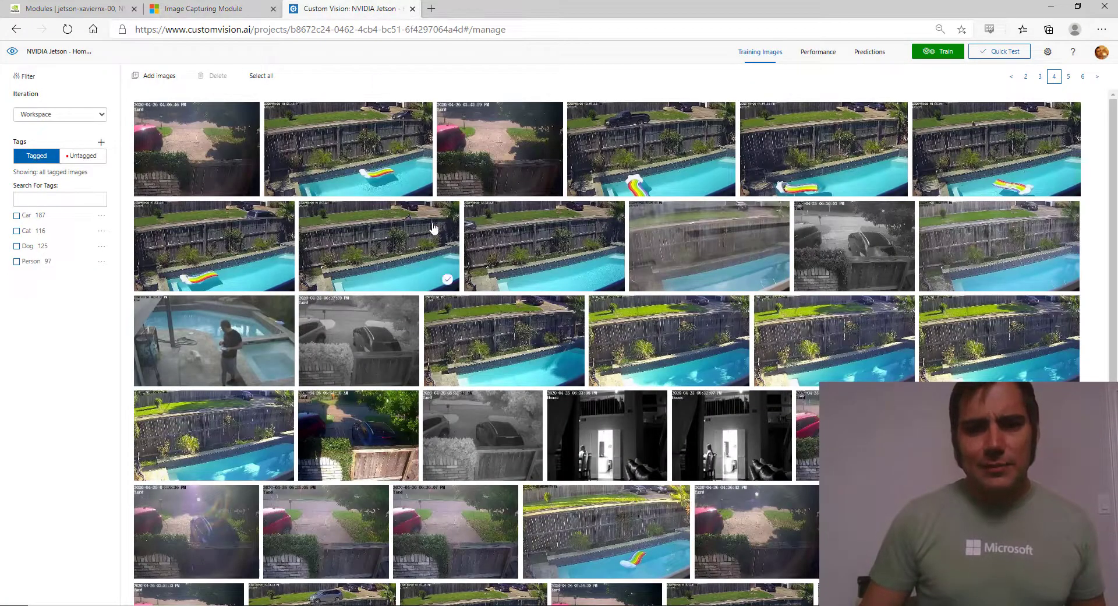
mouse_move(531, 274)
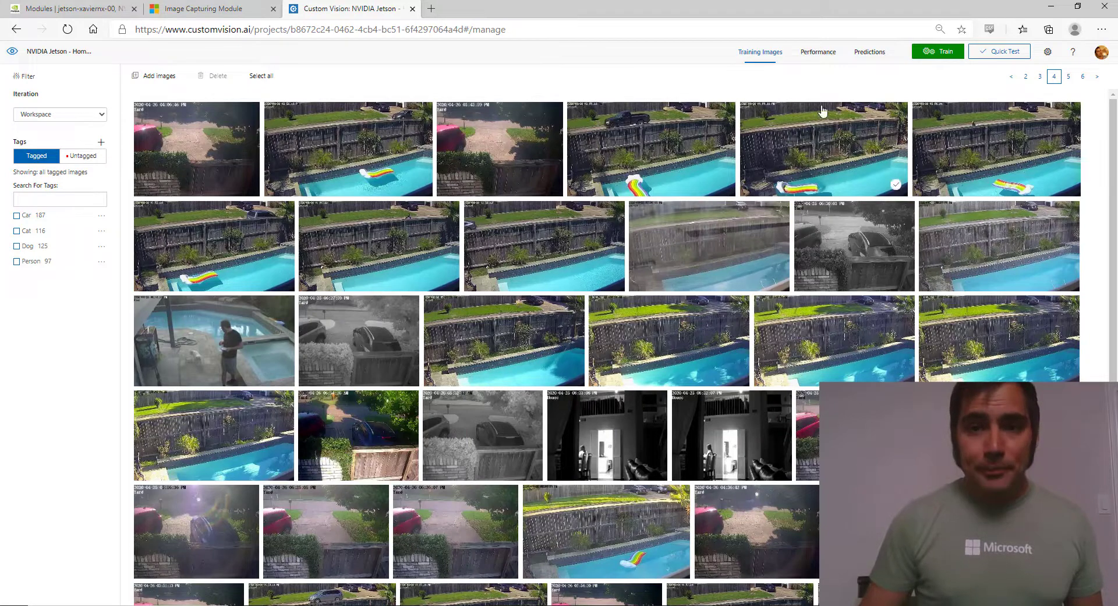
- From Iteration 22's Performance page, export as ONNX and copy its download link
click(818, 51)
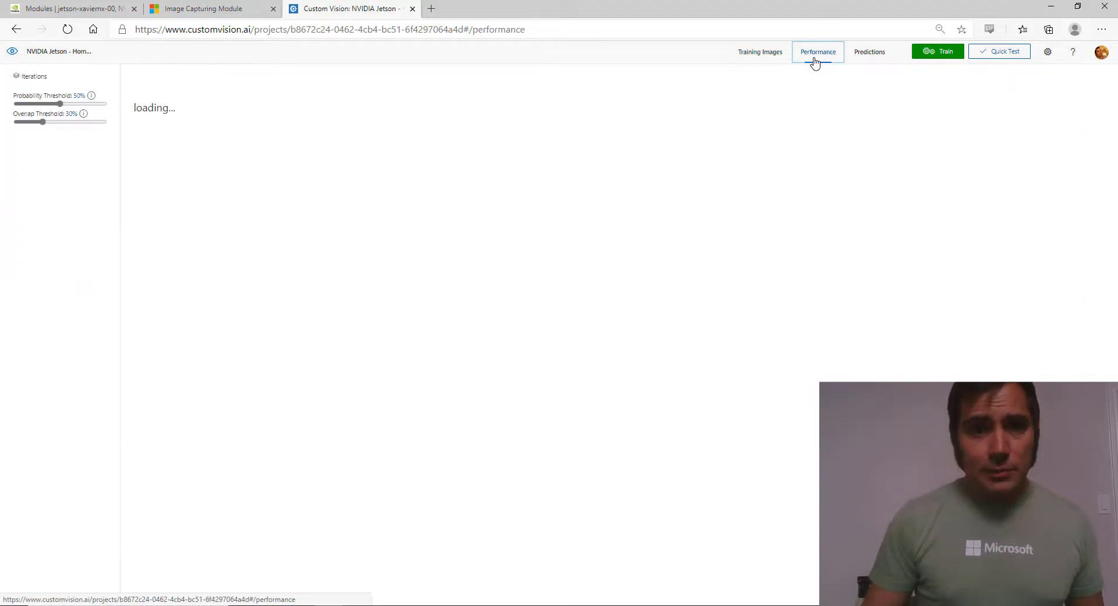
click(329, 76)
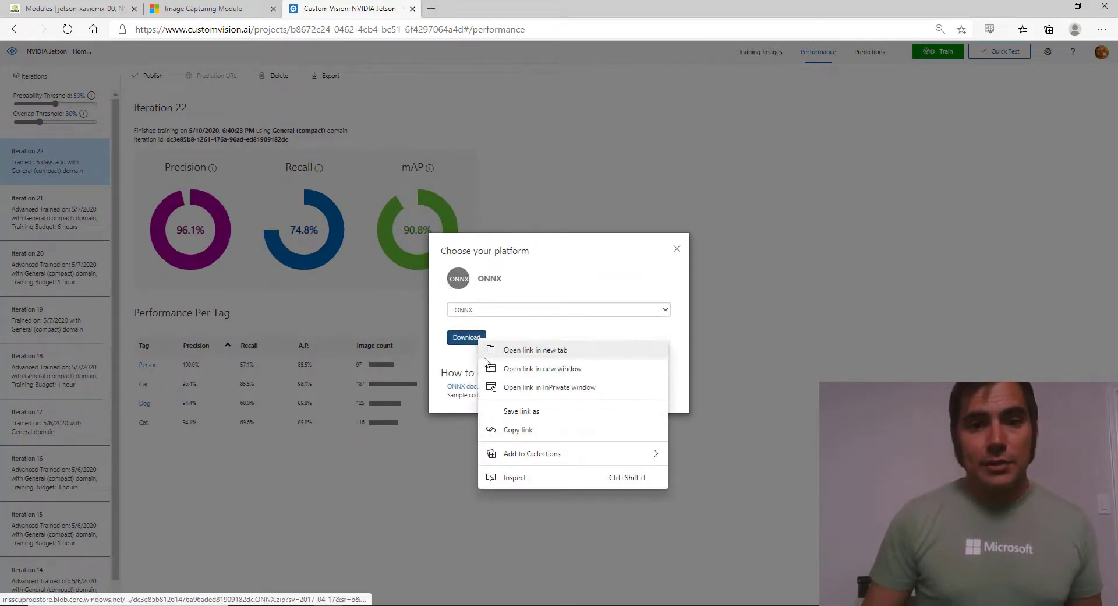
click(770, 98)
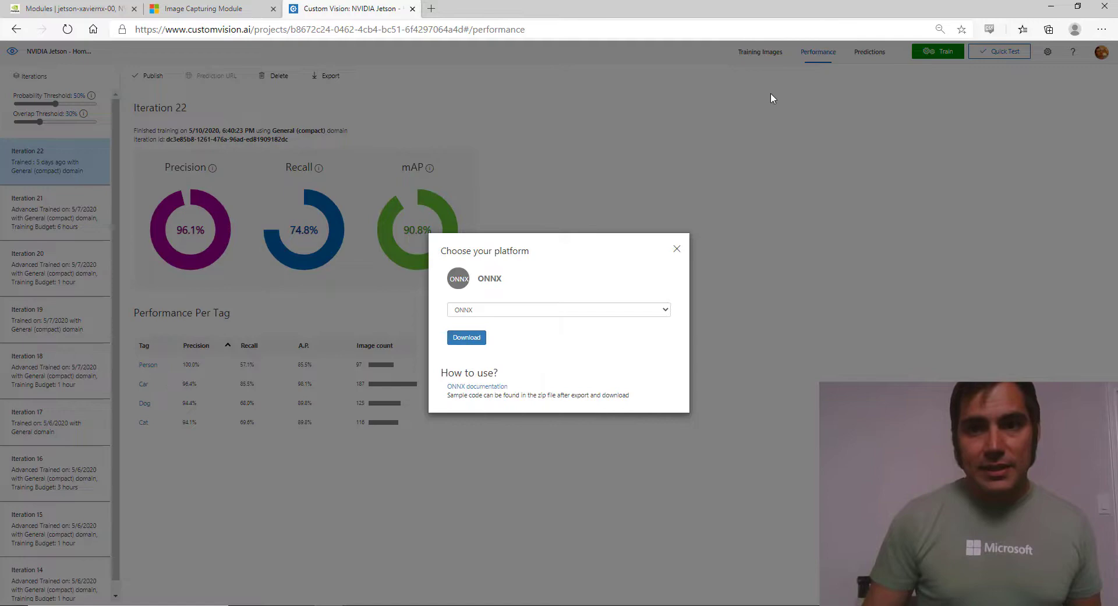
- Leave the export dialog and show the indoor cat and dog training images
click(760, 51)
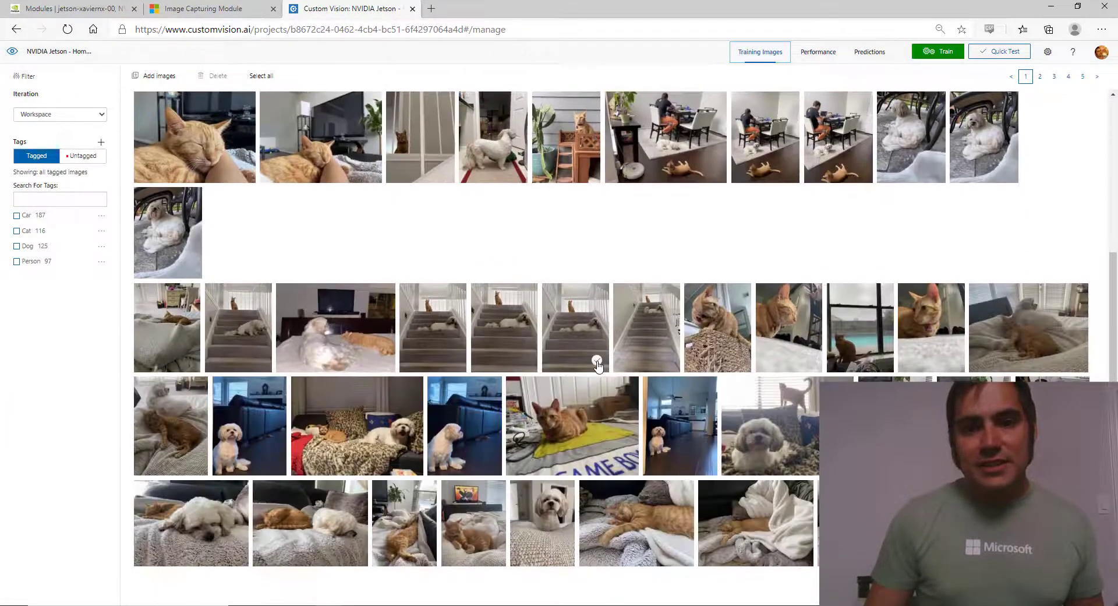
mouse_move(597, 362)
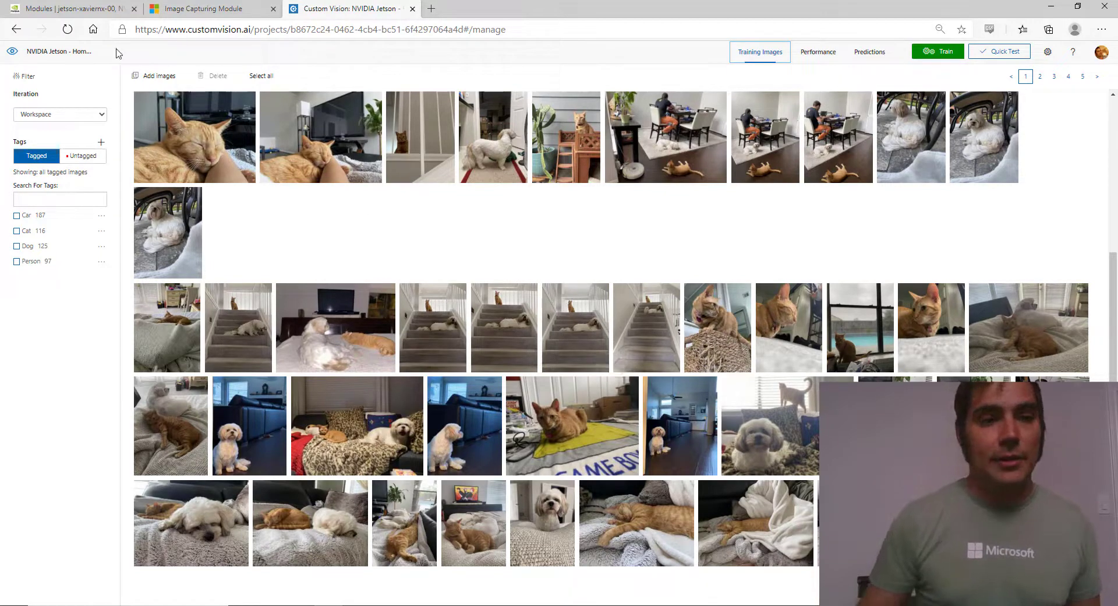
- Save the device's Manage settings with the ONNX model URL and Person/Car classes
click(68, 8)
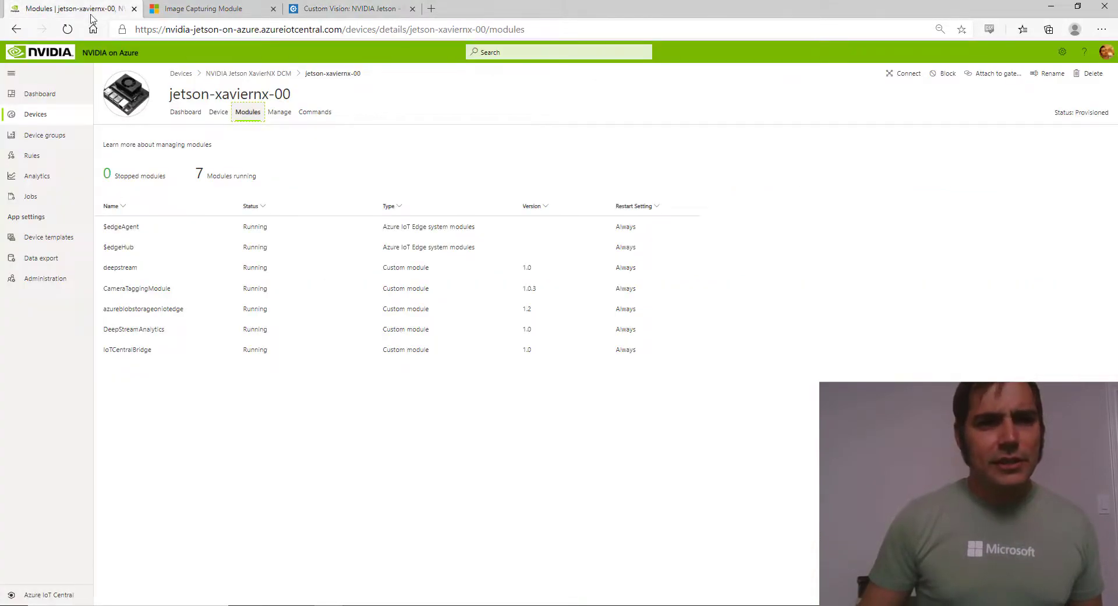
click(278, 112)
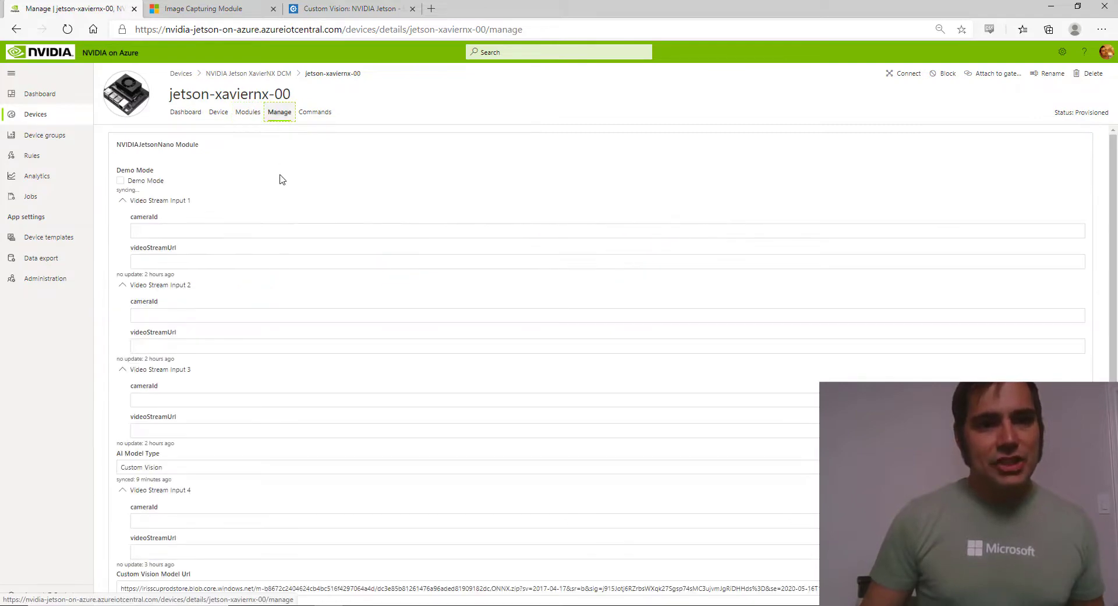
scroll(down, 3)
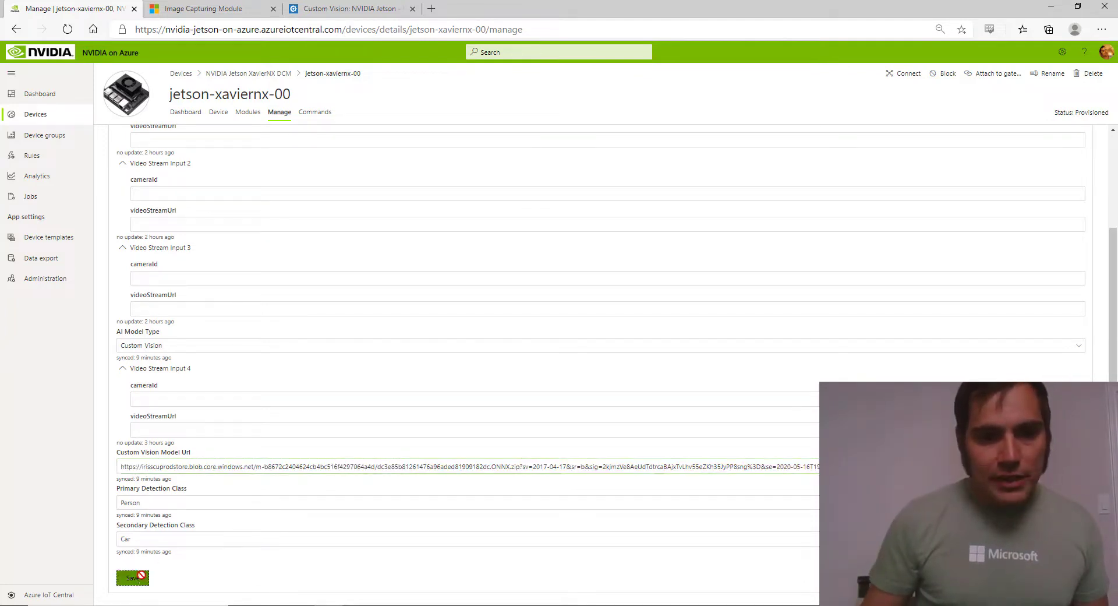
click(132, 577)
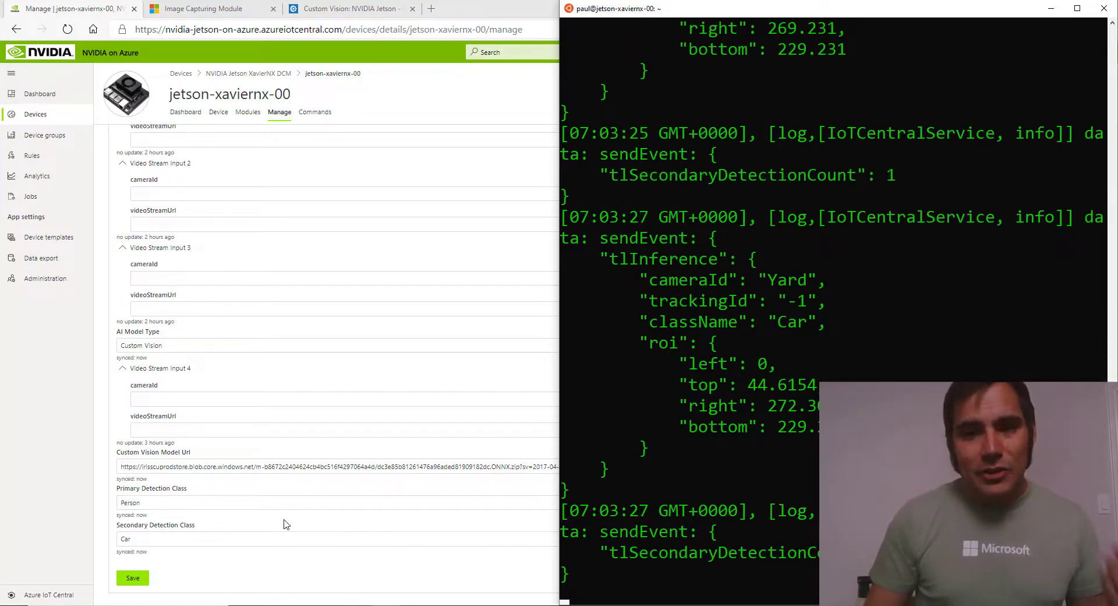
- Set Secondary Detection Class to Cat, save, and view the new dashboard status events
click(237, 538)
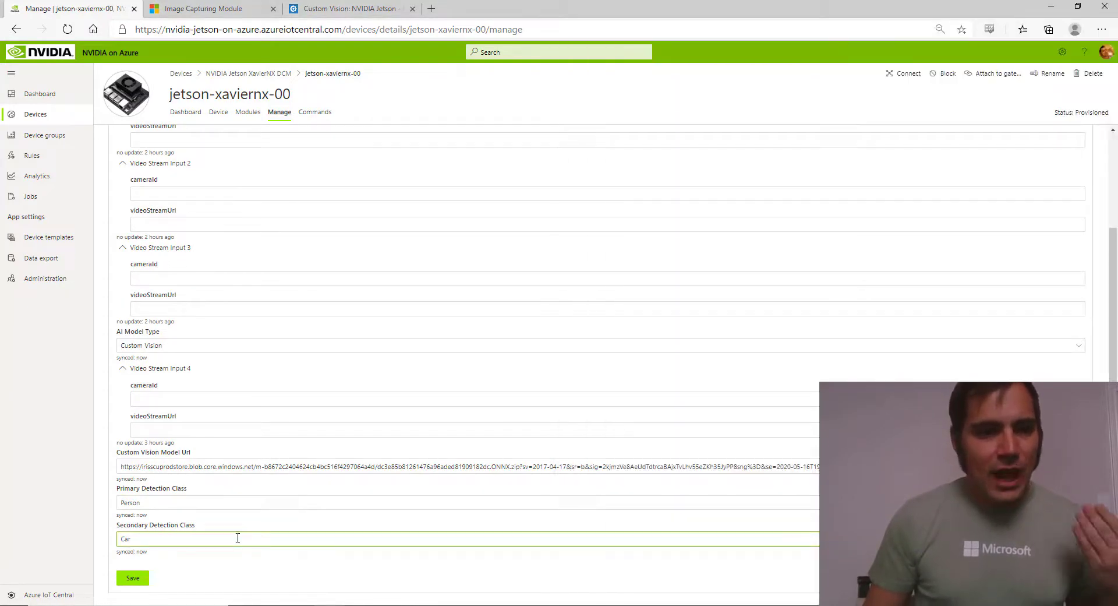
text(Cat)
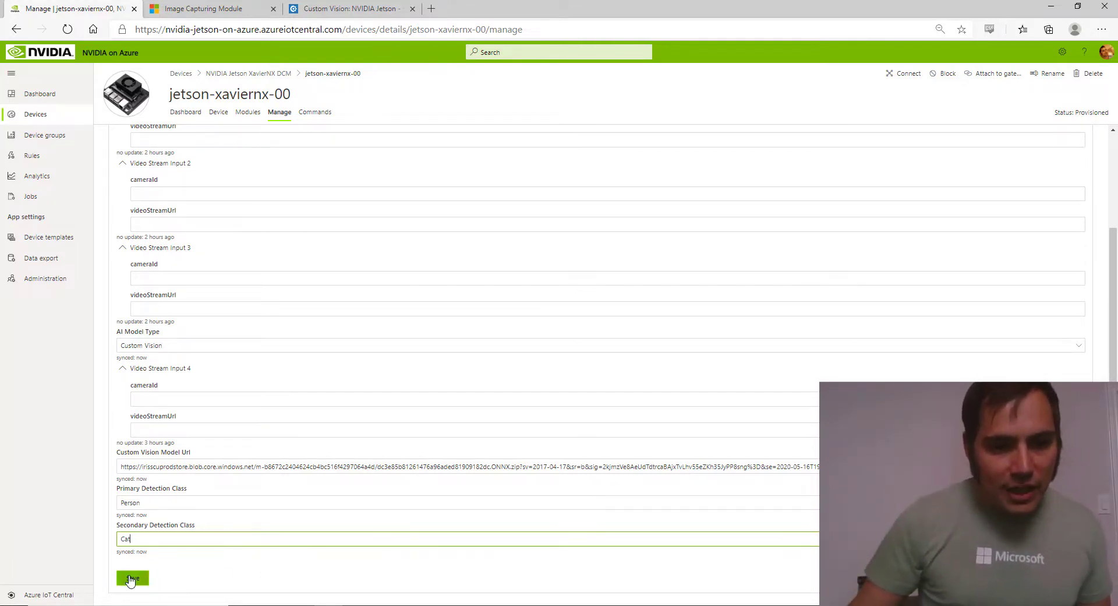
click(131, 578)
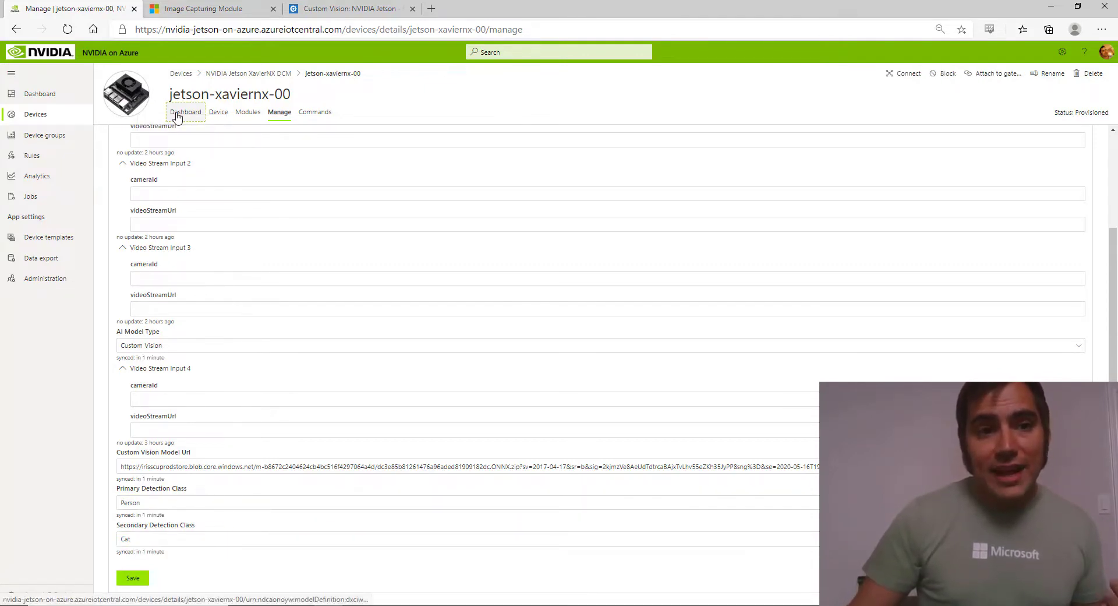
click(185, 112)
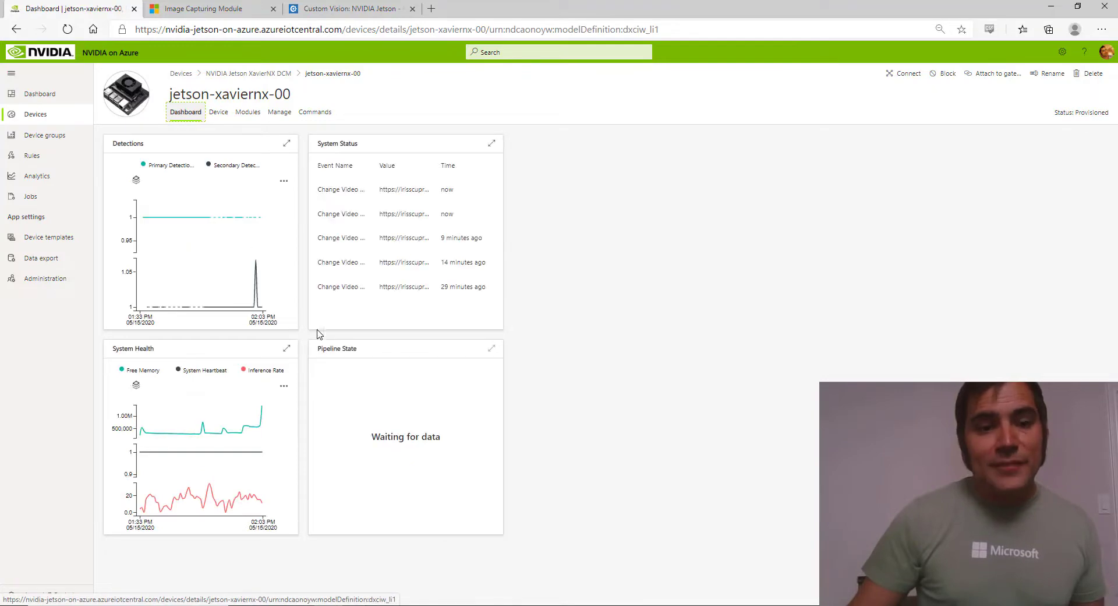